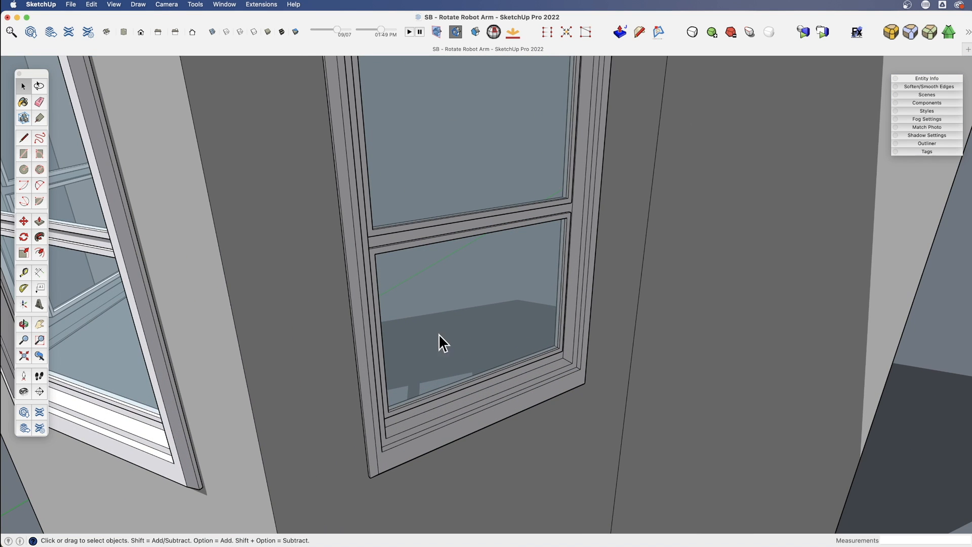
mouse_move(456, 397)
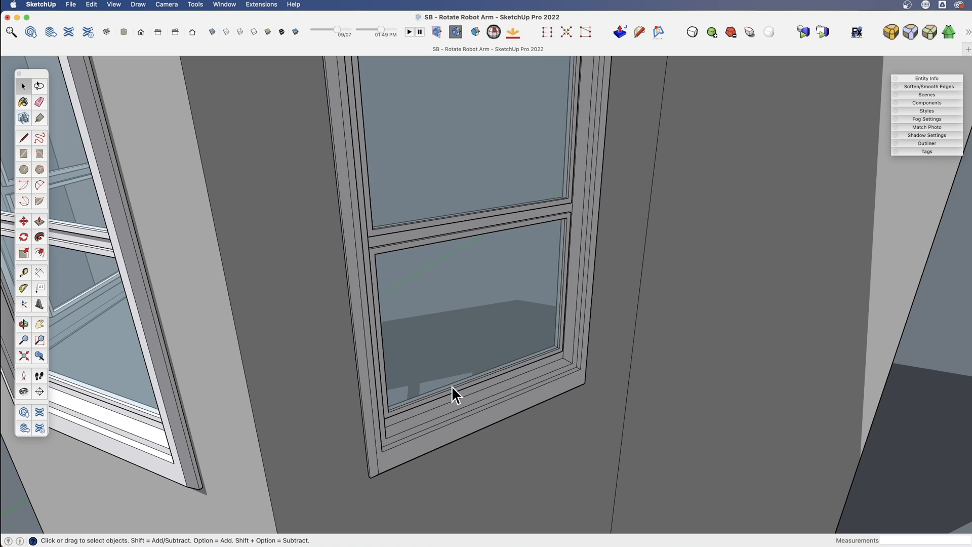
- Select the near window's lower sash
click(24, 237)
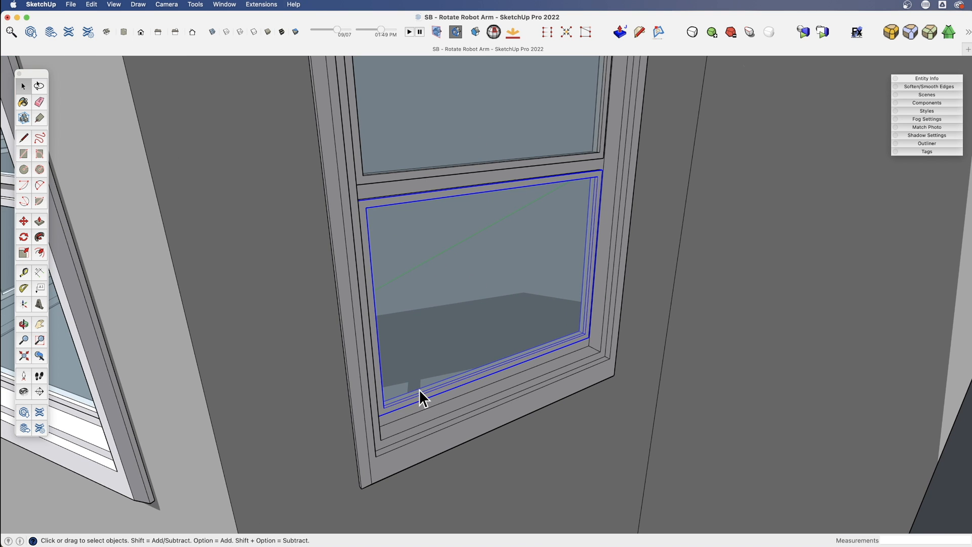
- Rotate the lower sash outward, pivoting on its bottom edge
click(24, 237)
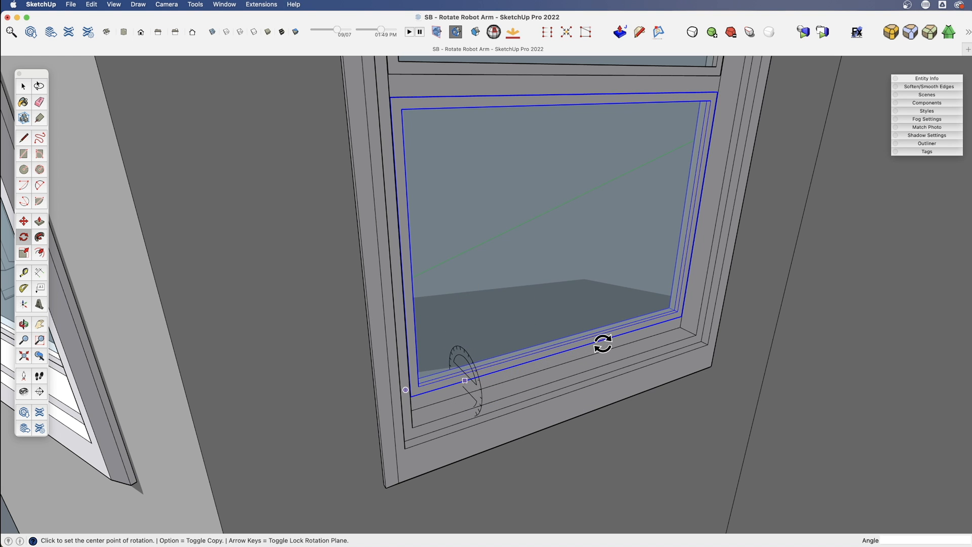
mouse_move(552, 353)
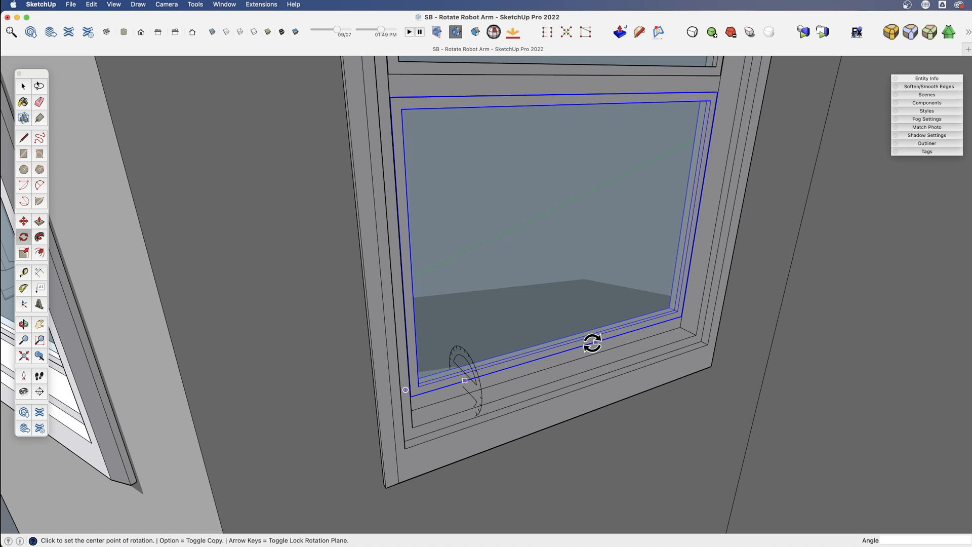
mouse_move(611, 340)
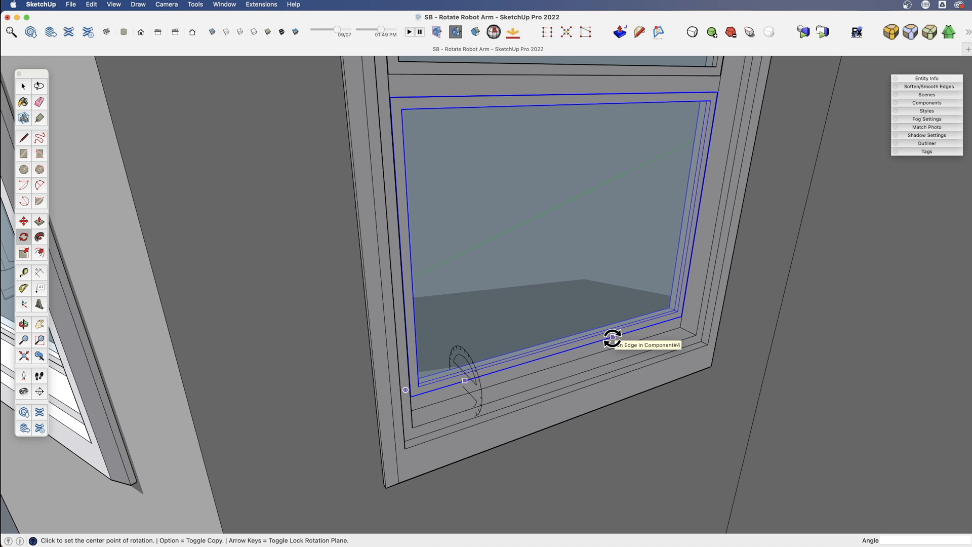
click(610, 338)
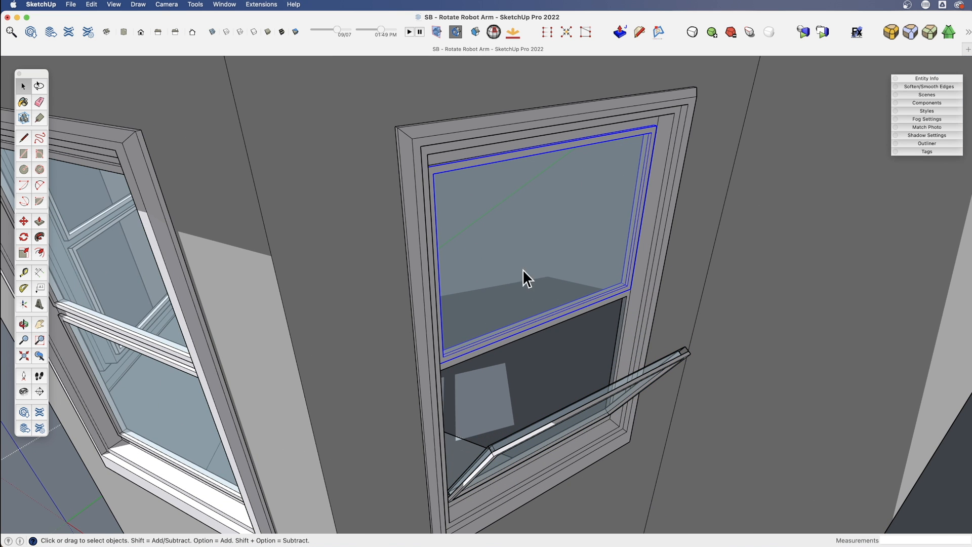
mouse_move(496, 333)
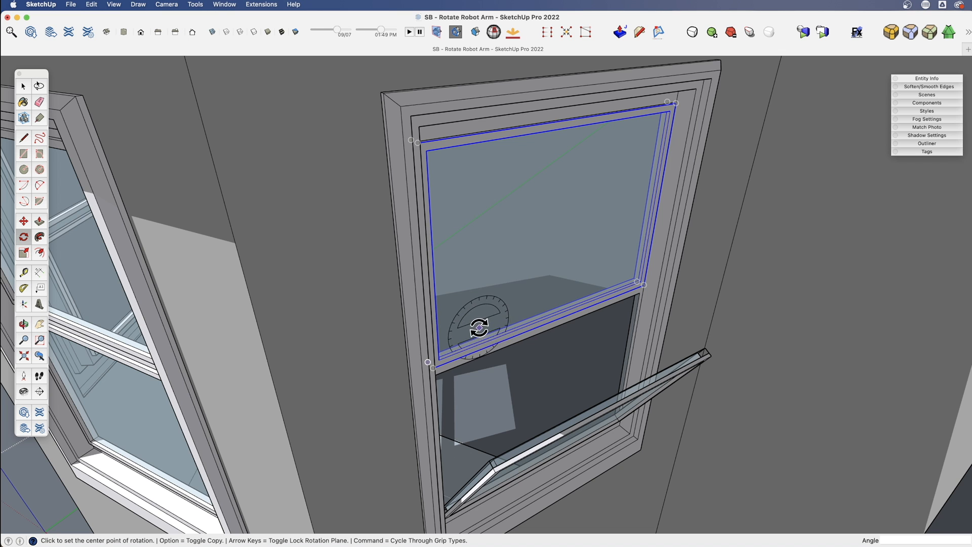
mouse_move(475, 349)
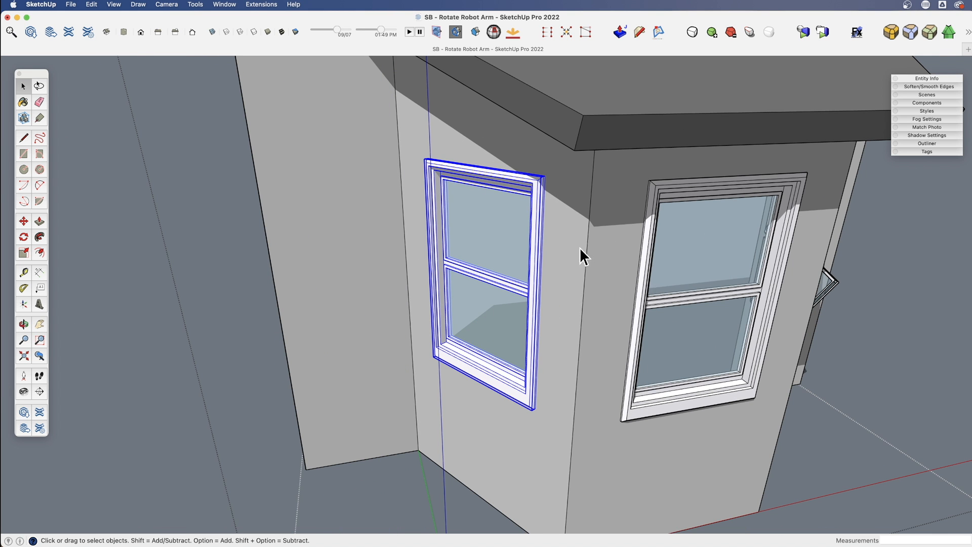
mouse_move(499, 230)
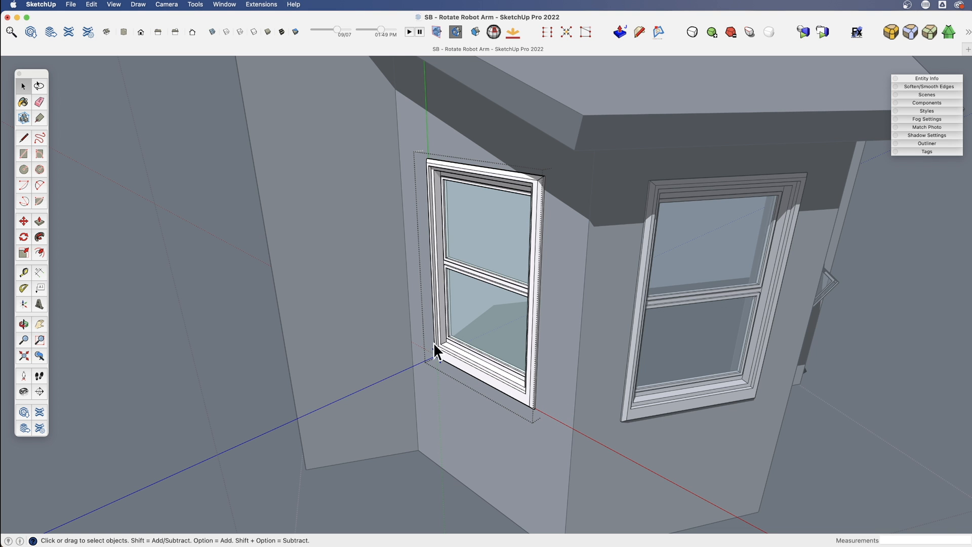
mouse_move(535, 412)
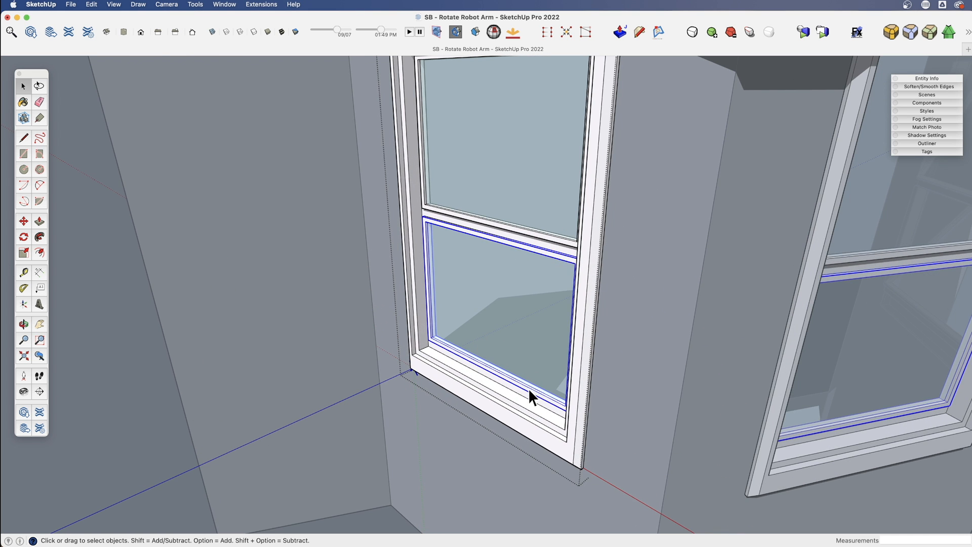
- Select the left window's lower sash
click(23, 237)
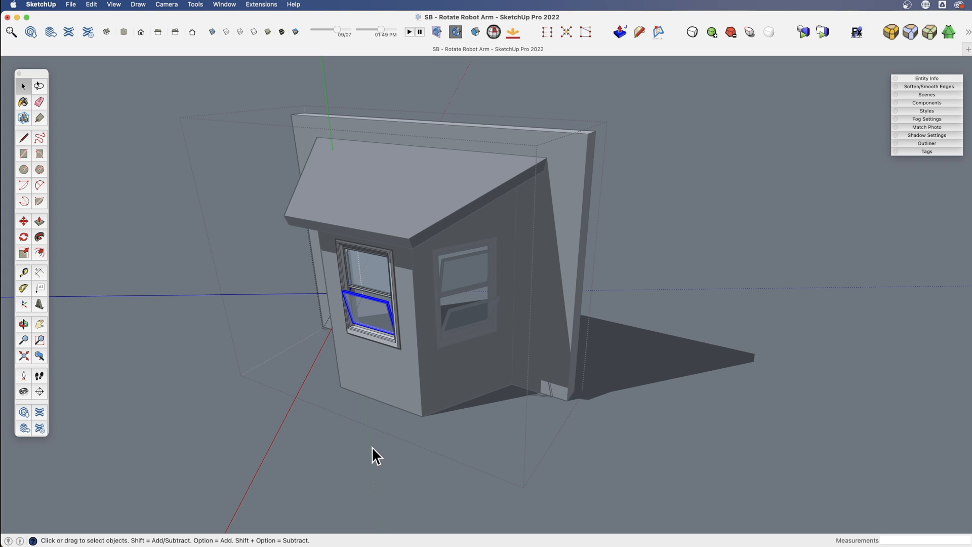
- Orbit past the bay and zoom in on the white disc and upright rod
drag(372, 452, 381, 422)
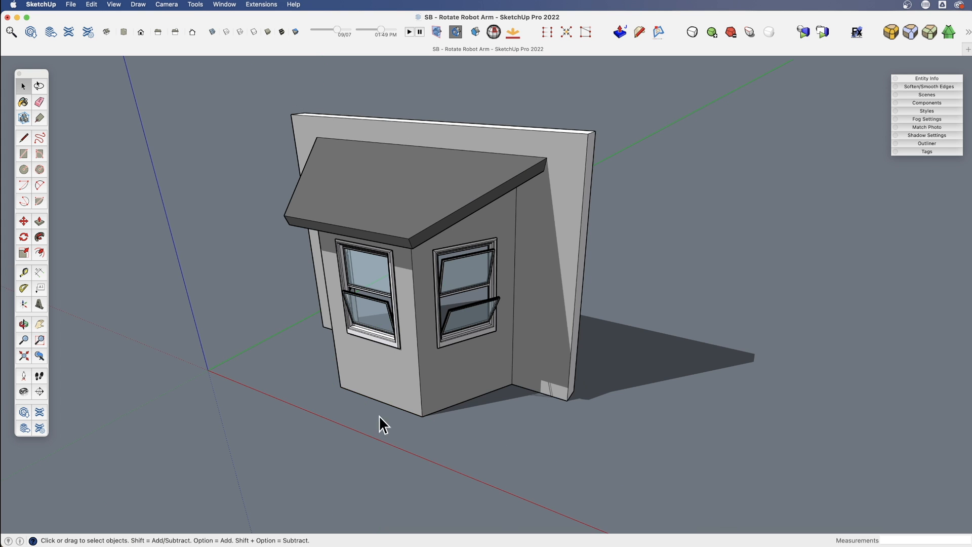
drag(385, 425, 666, 406)
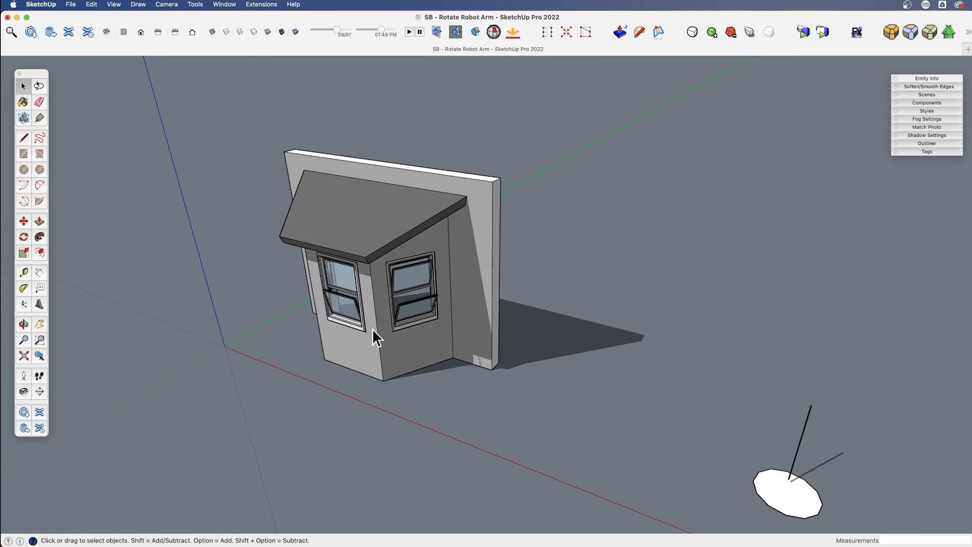
drag(378, 337, 508, 384)
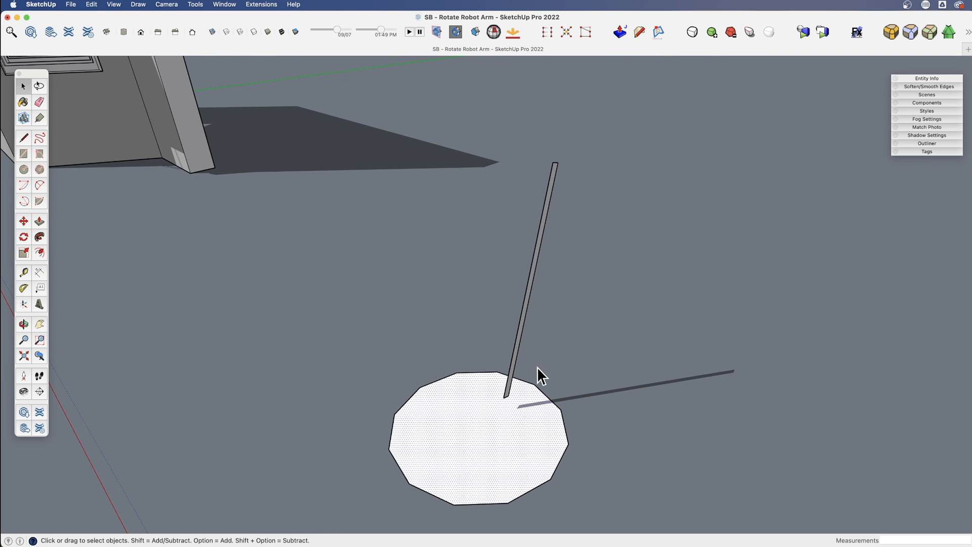
mouse_move(519, 379)
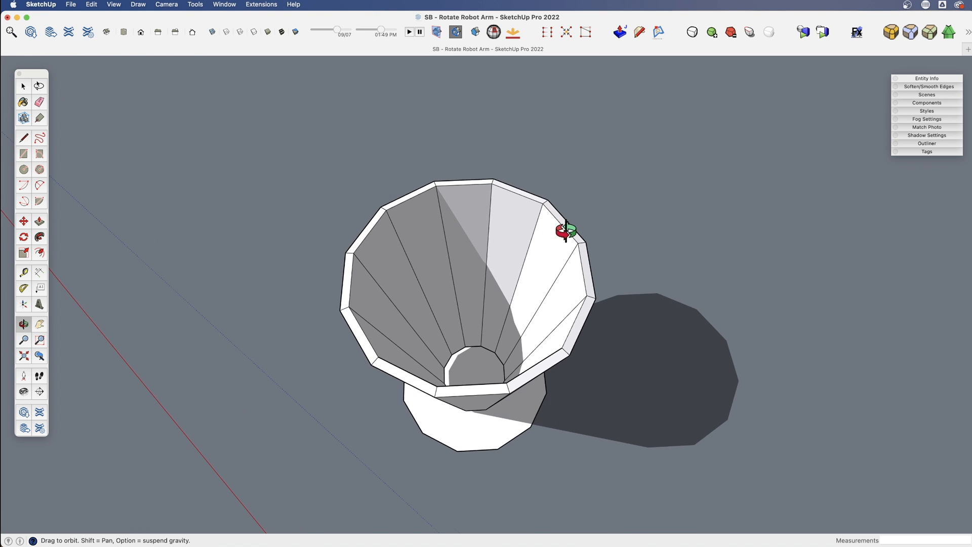
- Orbit to look straight down into the faceted cone
drag(564, 232, 462, 337)
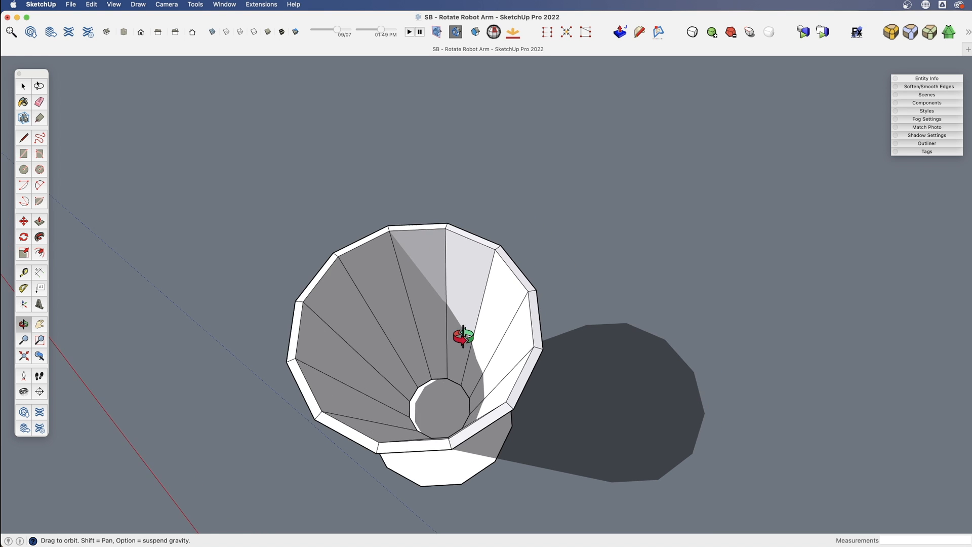
drag(461, 338, 468, 338)
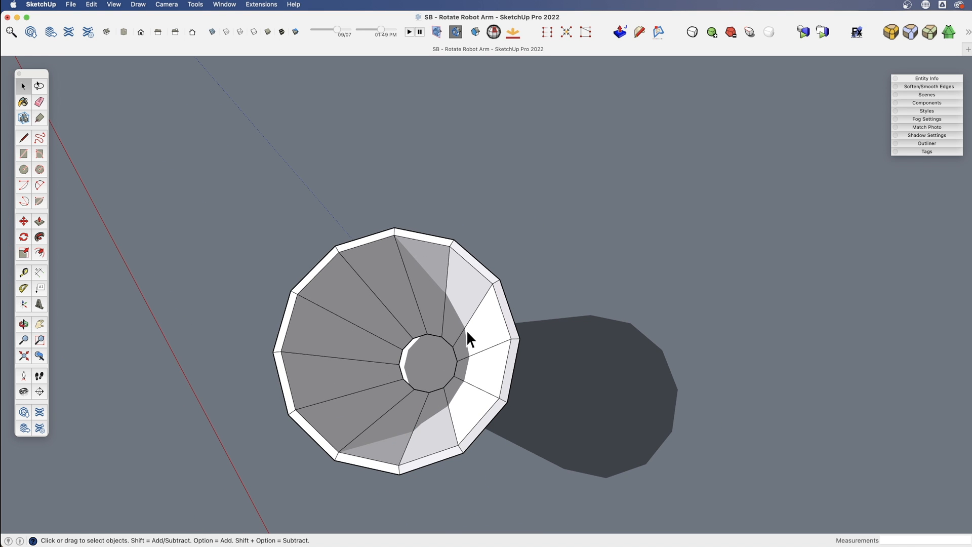
mouse_move(417, 308)
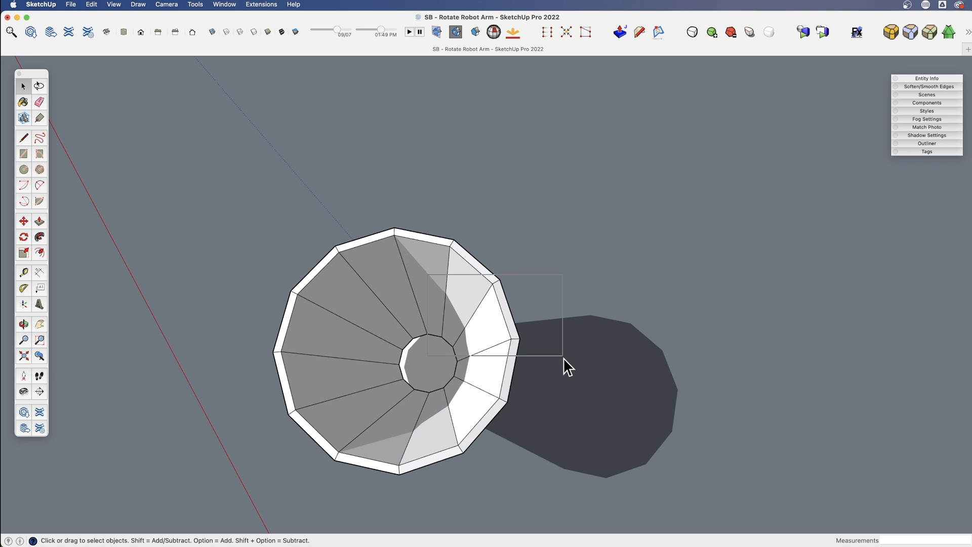
- Move one cone wedge away from the cone and erase a stray edge
click(24, 221)
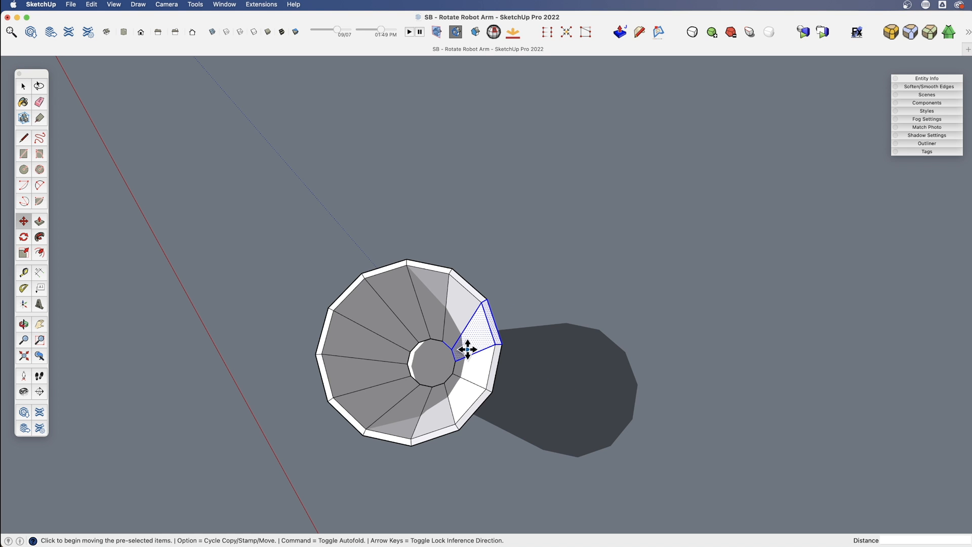
drag(467, 348, 620, 276)
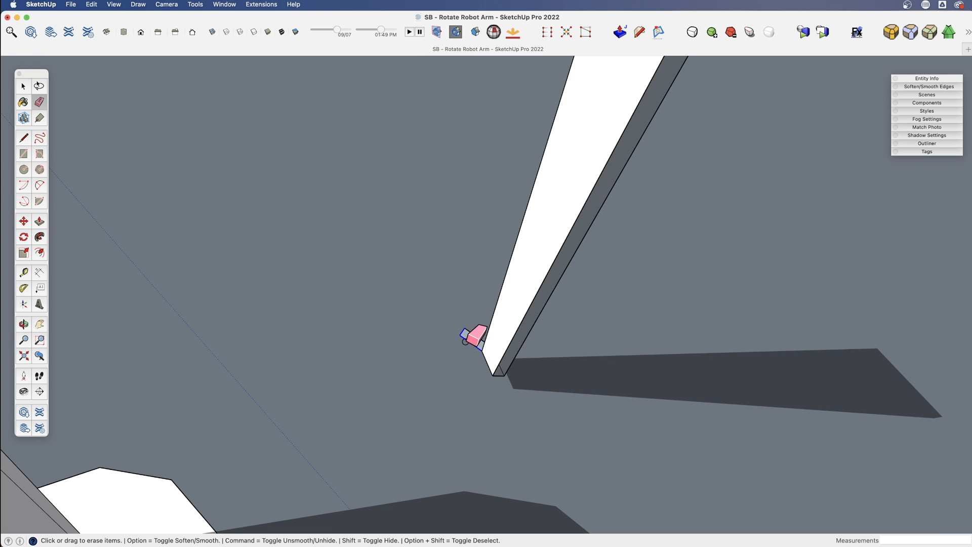
click(23, 138)
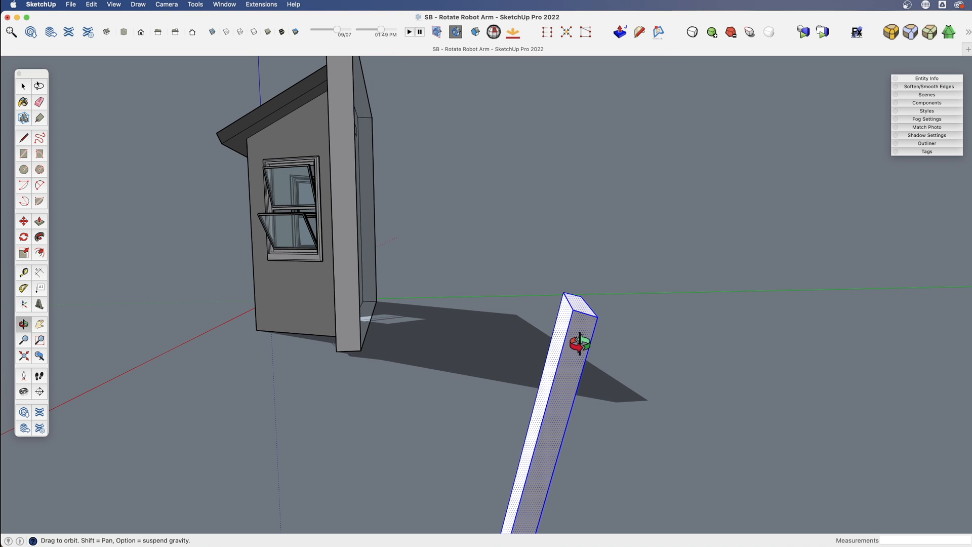
- Orbit and pan to the separated piece, then place the protractor on it
drag(577, 341, 475, 397)
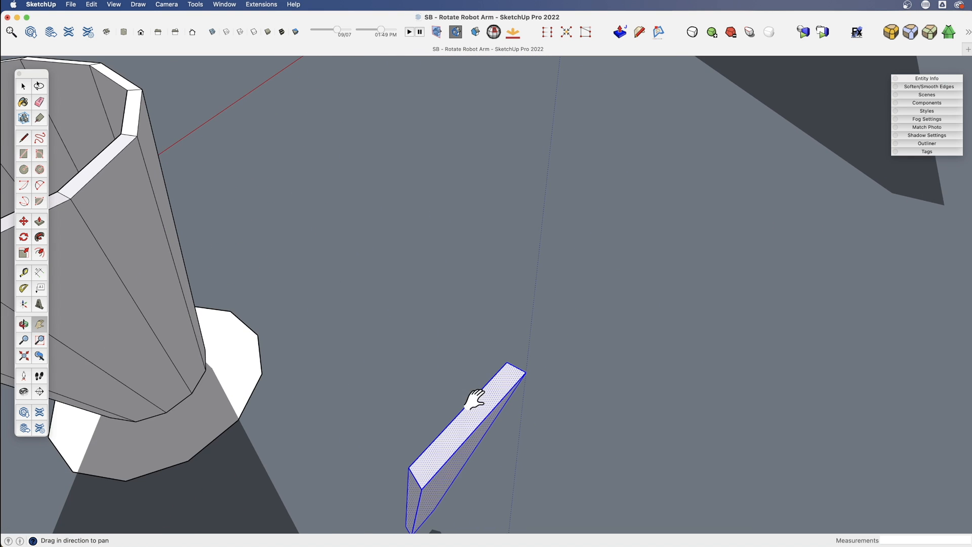
drag(471, 397, 673, 344)
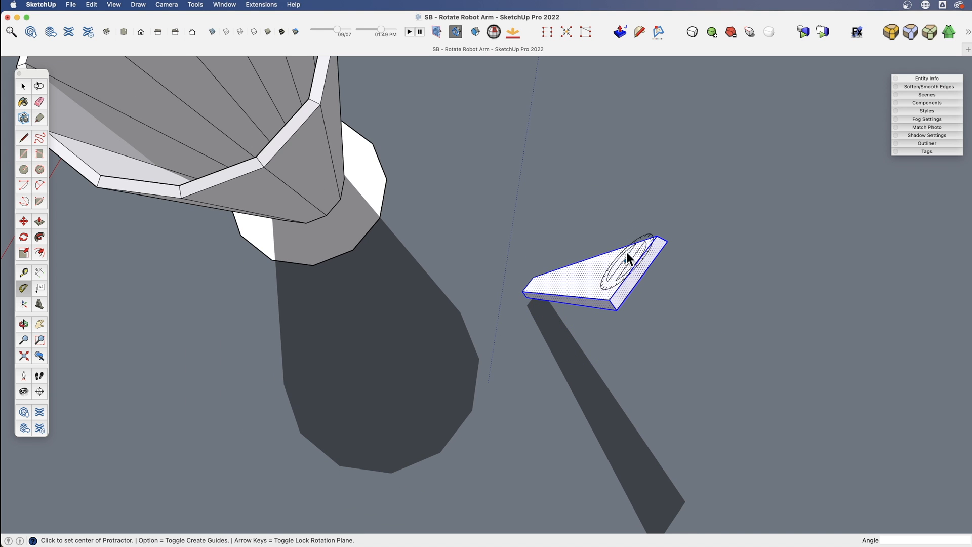
click(618, 312)
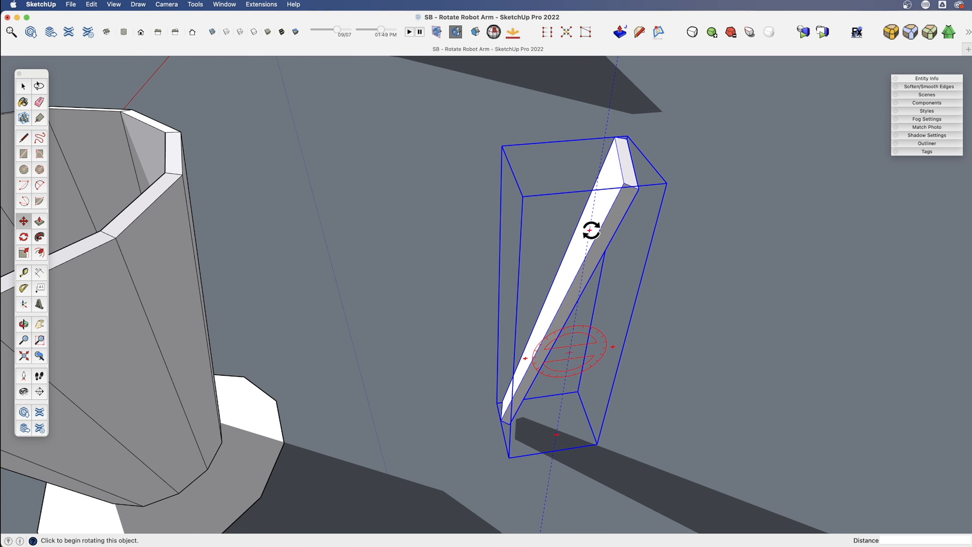
- Rotate the cone piece to the measured angle so it aligns with the axes
drag(591, 231, 676, 316)
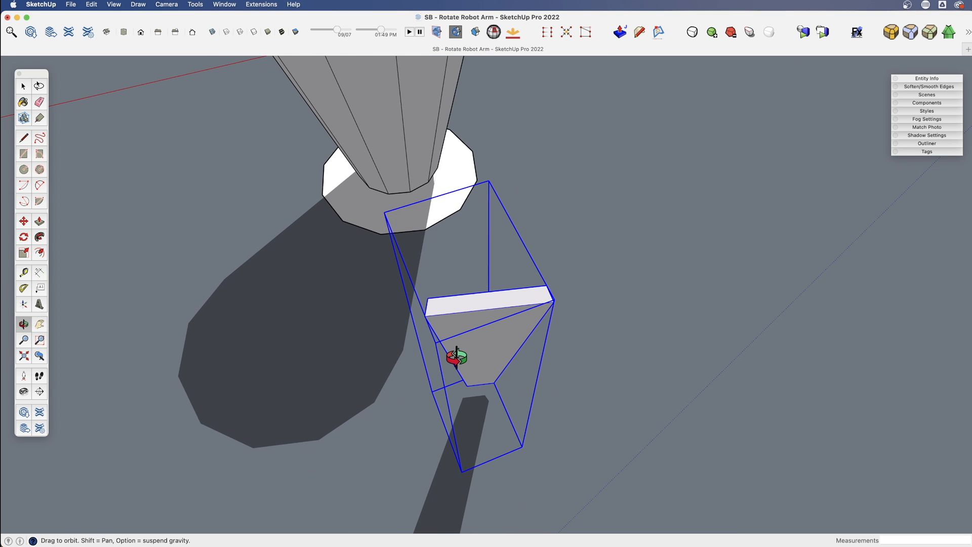
click(24, 137)
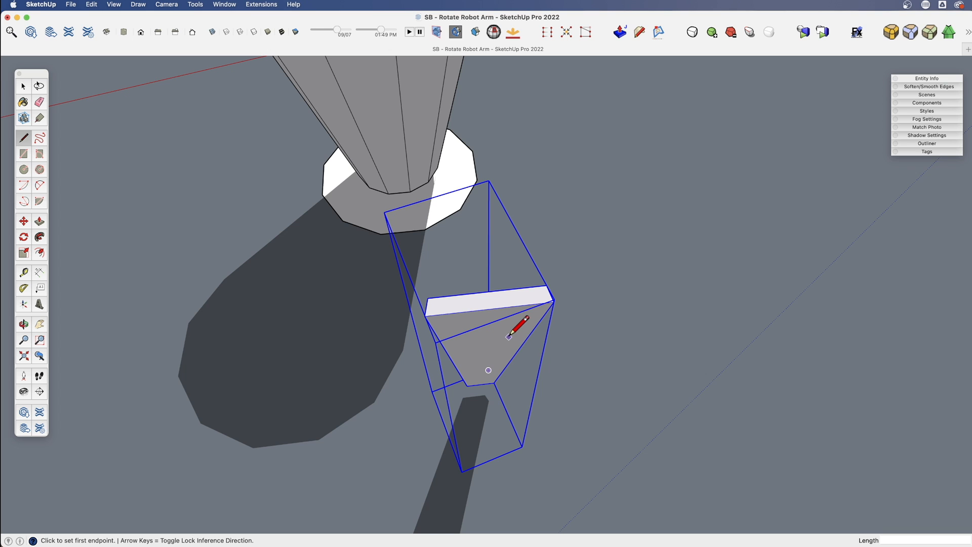
mouse_move(555, 298)
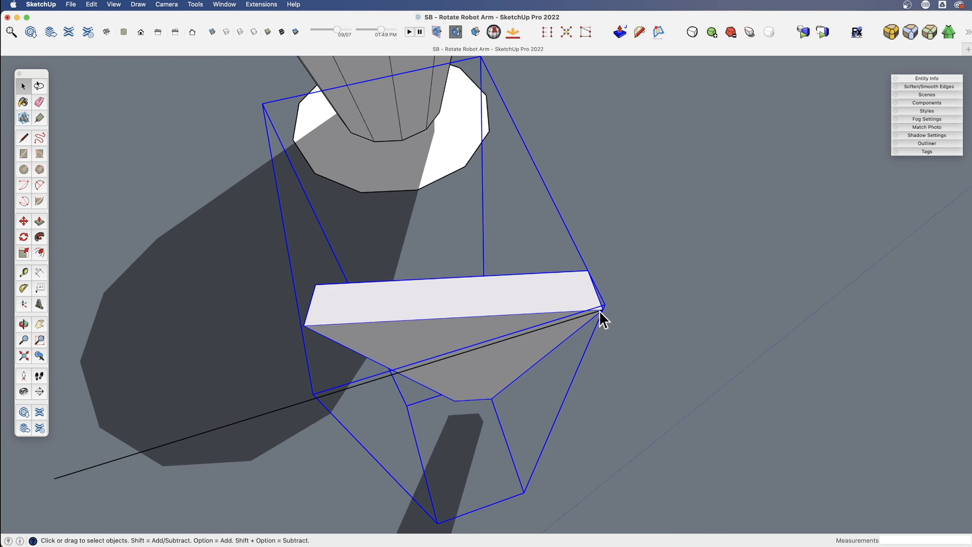
click(23, 236)
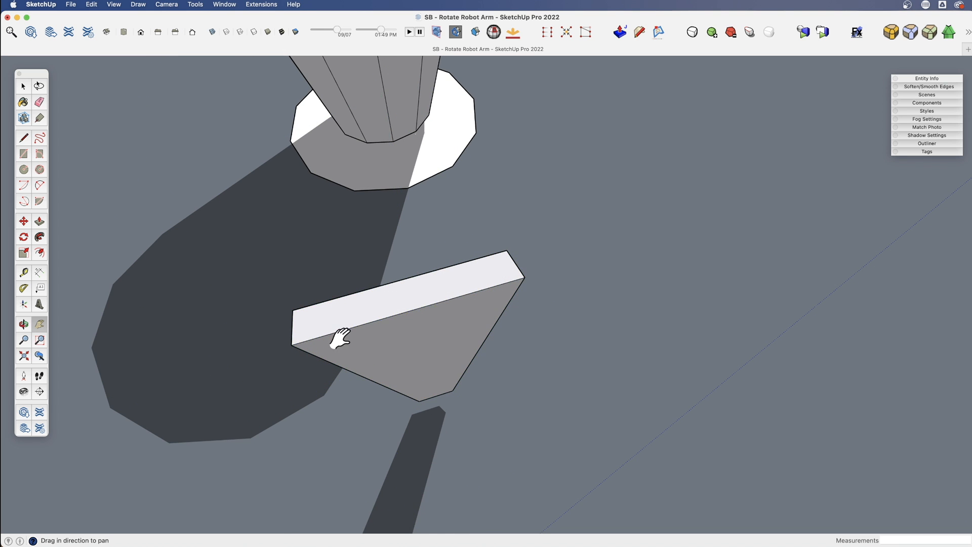
drag(341, 338, 493, 301)
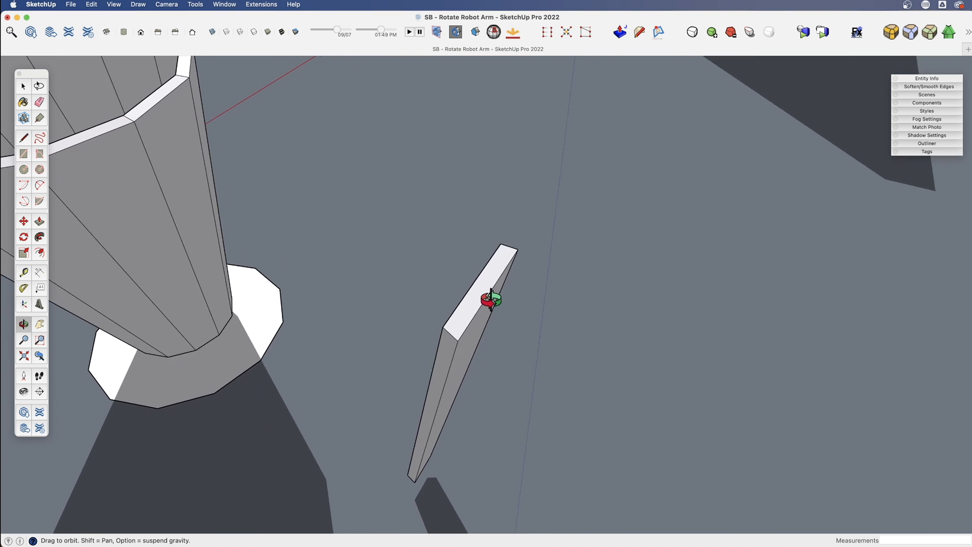
- Rotate the cone wedge about its corner to lay it flat, then orbit to check
click(24, 137)
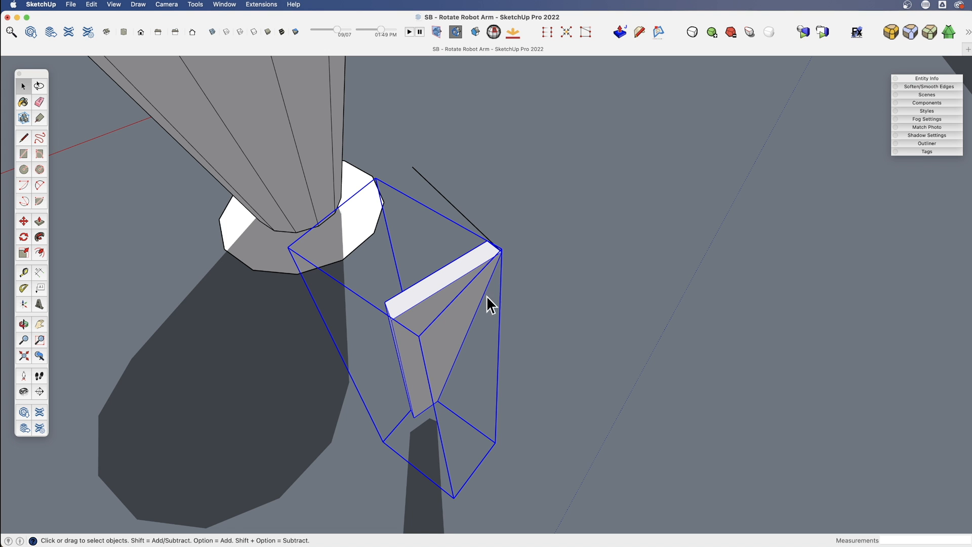
click(24, 237)
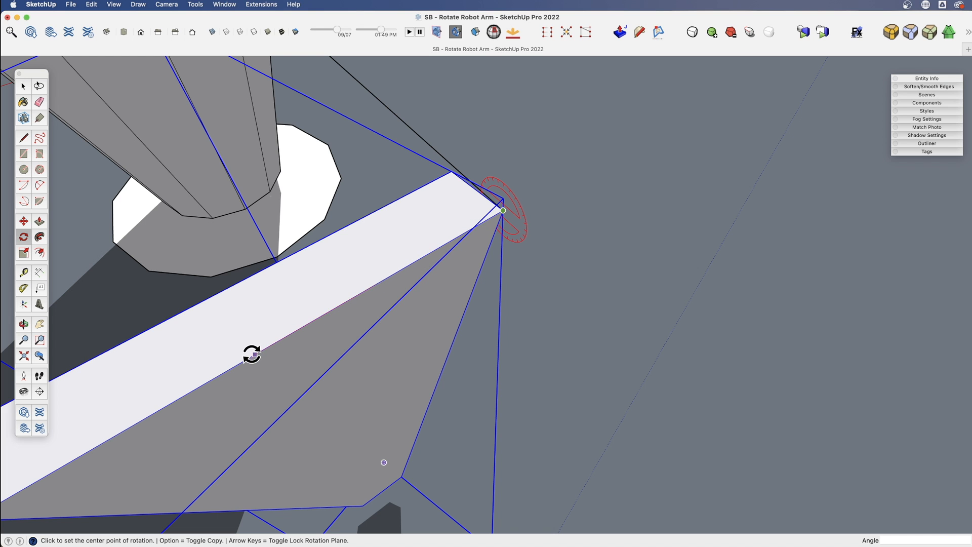
mouse_move(202, 386)
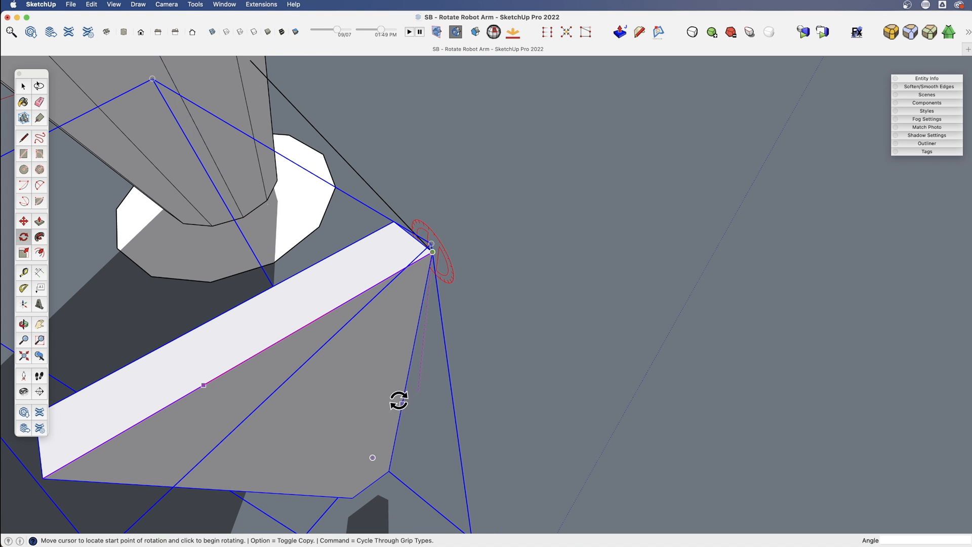
mouse_move(409, 369)
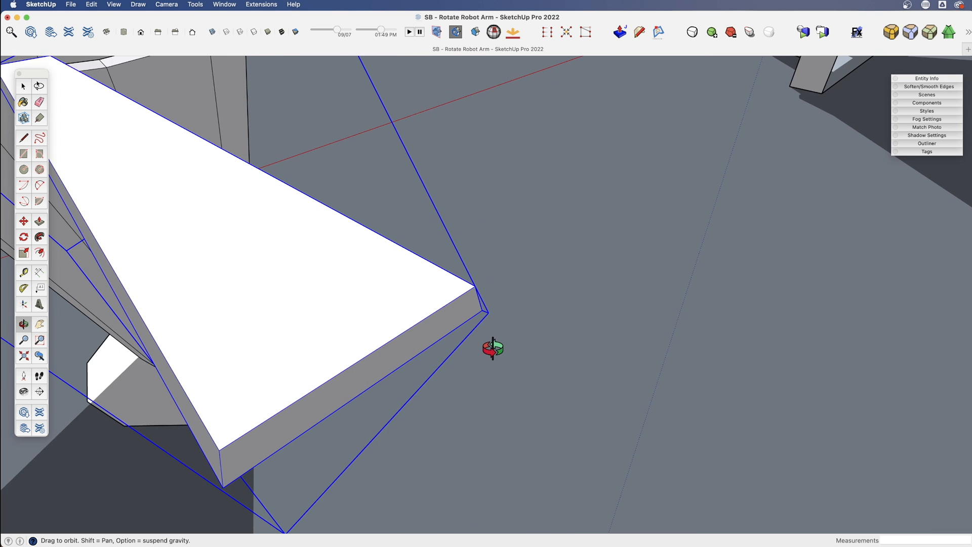
drag(490, 334, 341, 345)
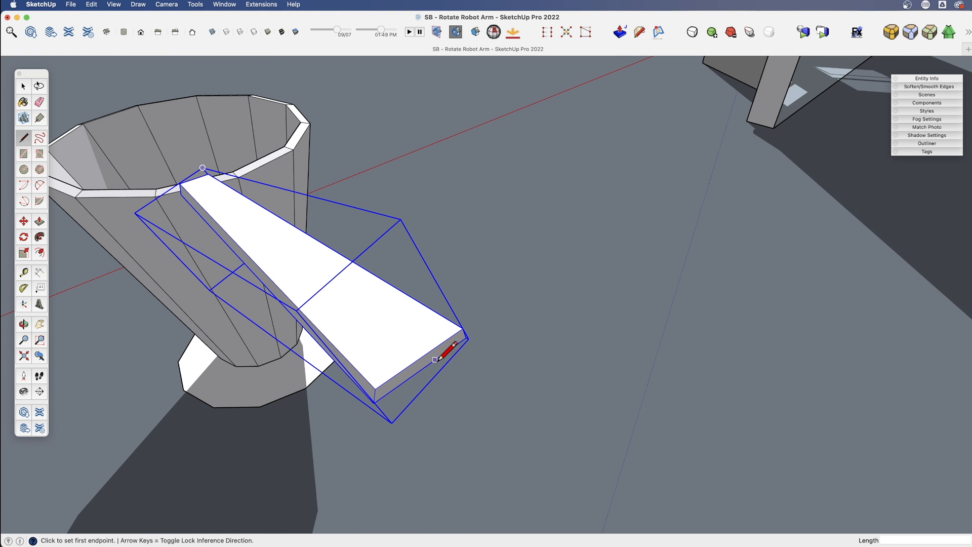
mouse_move(422, 356)
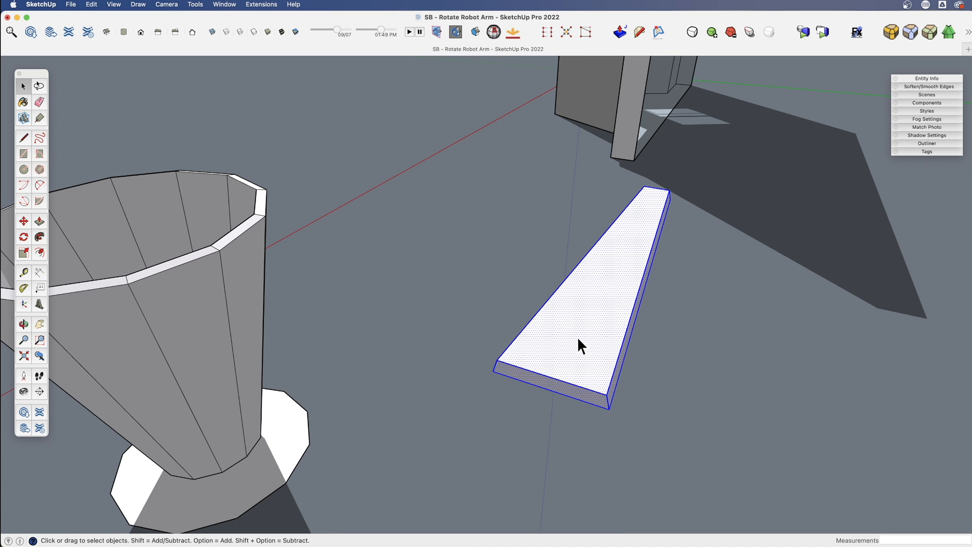
- Orbit the view along the flattened wedge beside the cone
drag(580, 344, 644, 242)
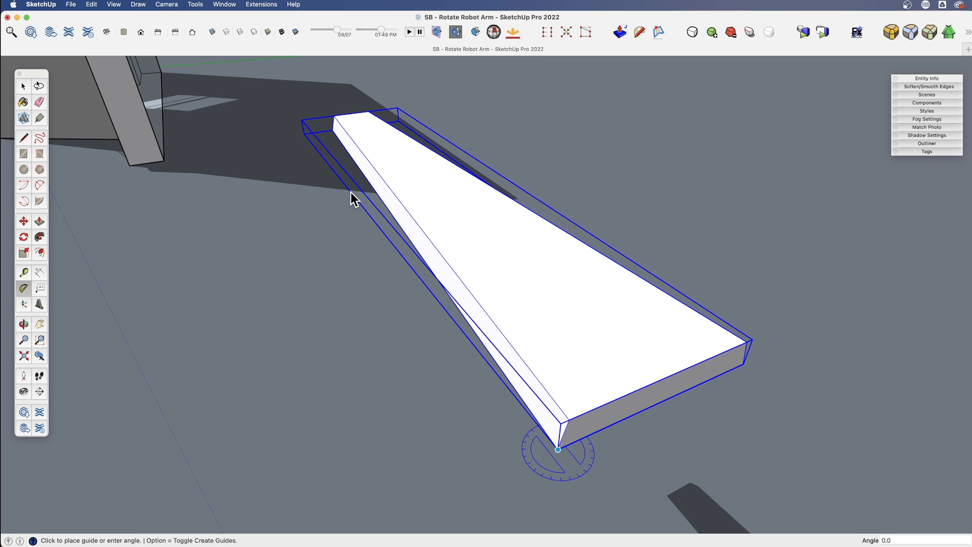
mouse_move(370, 189)
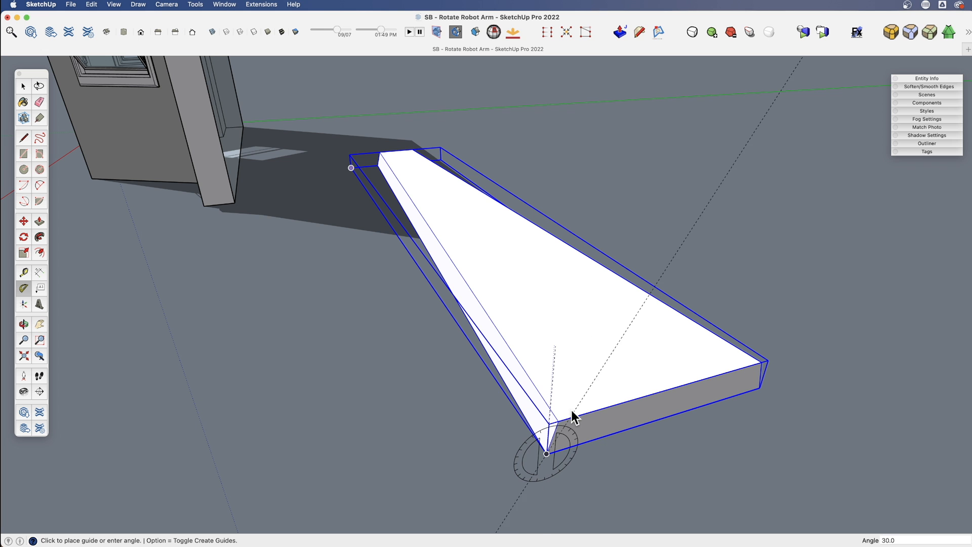
mouse_move(561, 428)
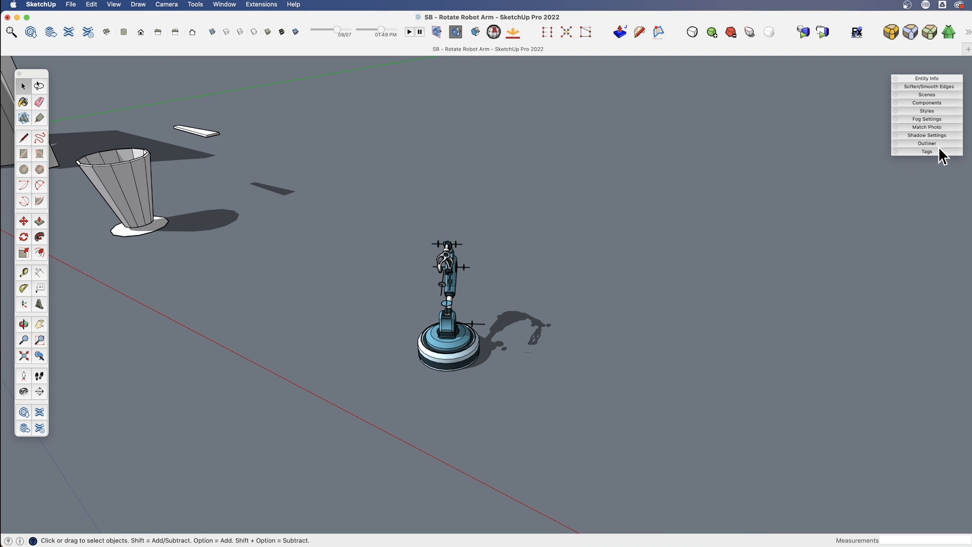
- Expand the list of tags in the Tags panel
click(926, 152)
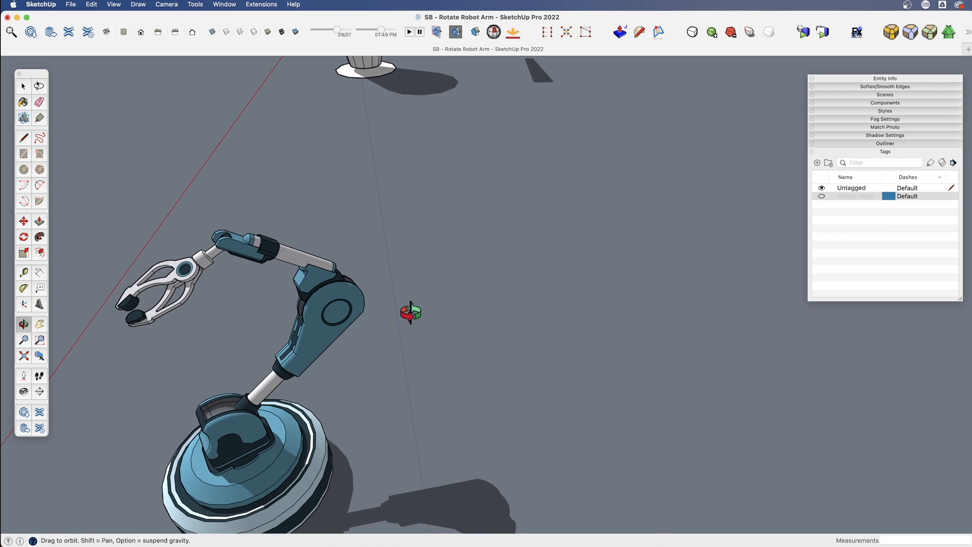
- Orbit around the robot arm to view its nested parts up close
drag(409, 312, 471, 256)
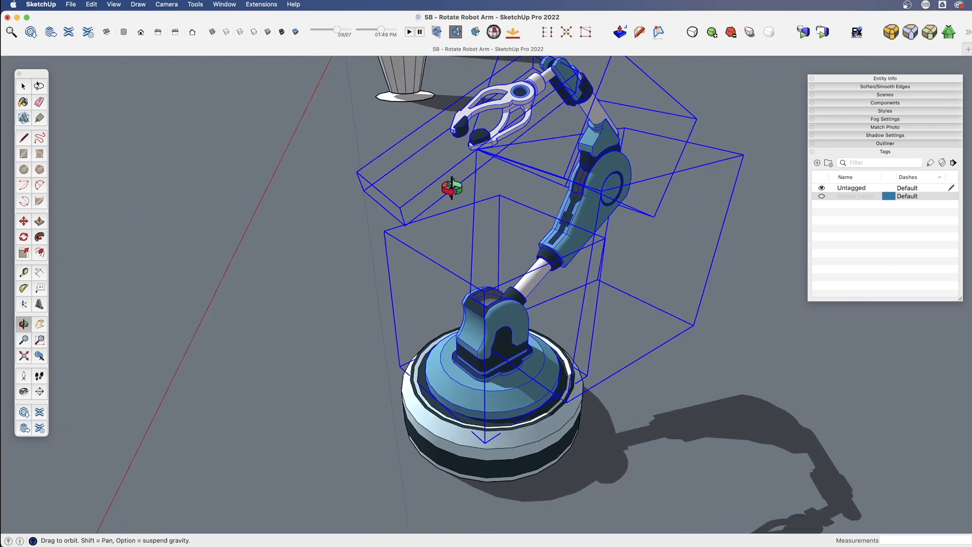
click(24, 236)
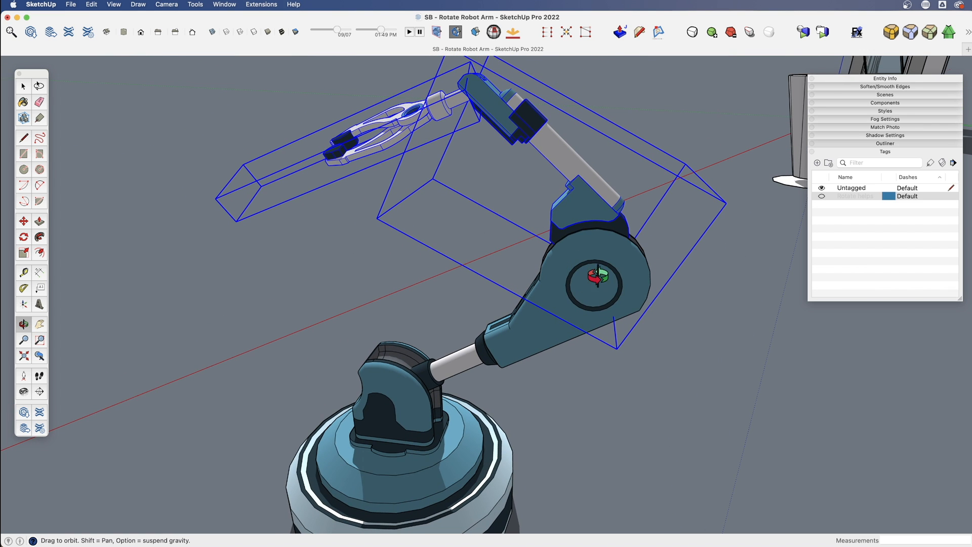
click(24, 237)
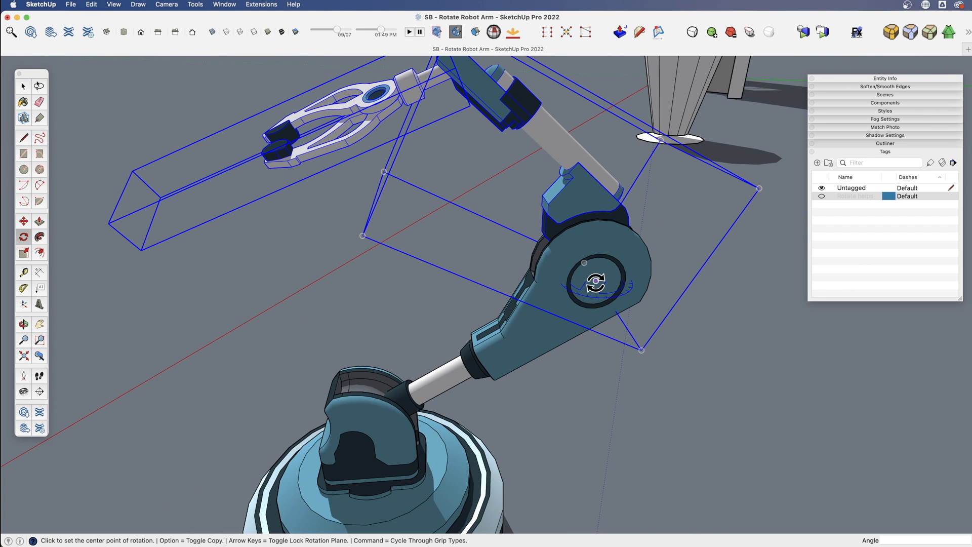
mouse_move(594, 282)
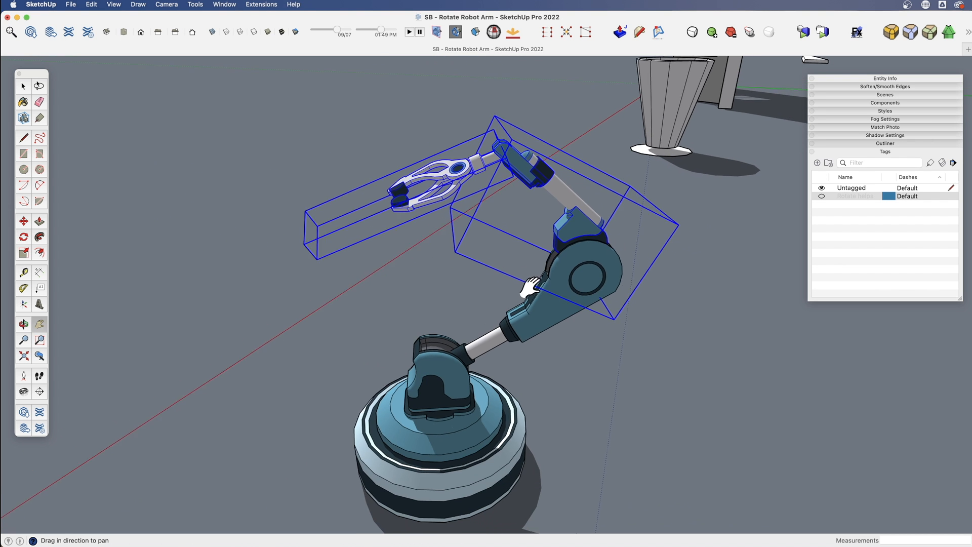
drag(527, 292, 558, 304)
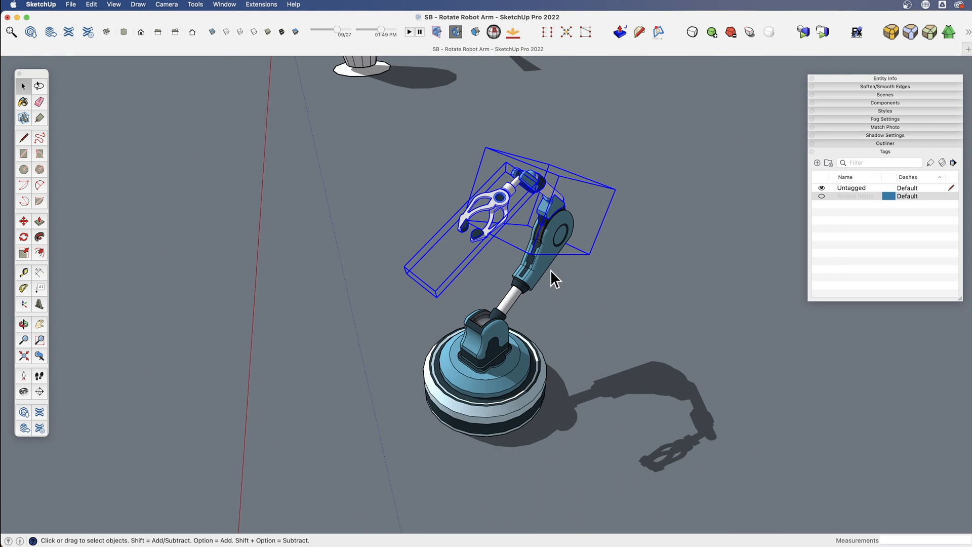
mouse_move(561, 308)
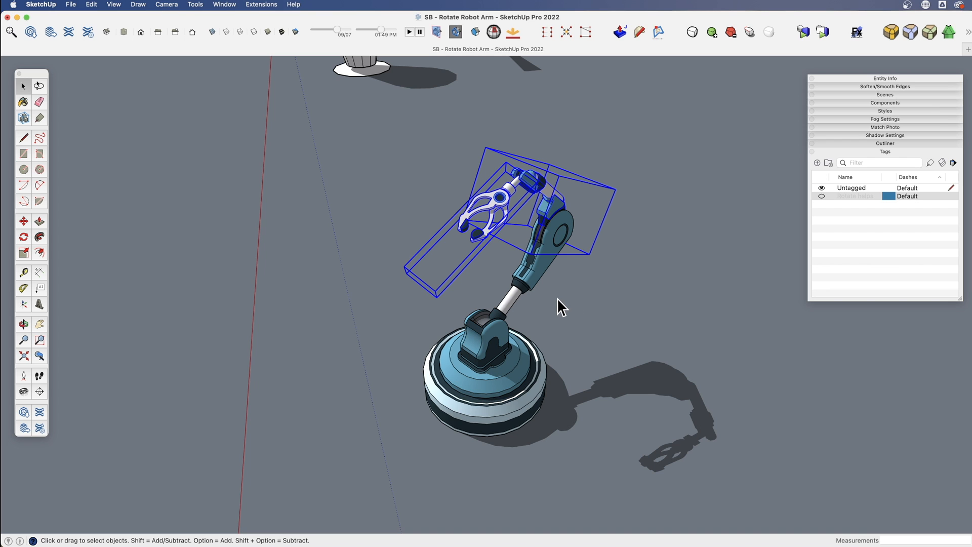
mouse_move(792, 268)
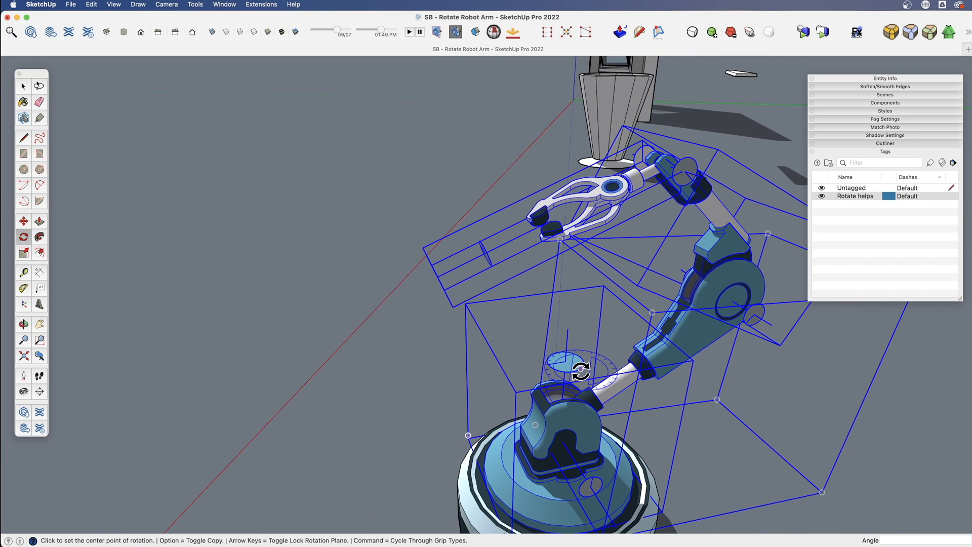
- Step into the nested arm components until the gripper is open for editing
click(582, 370)
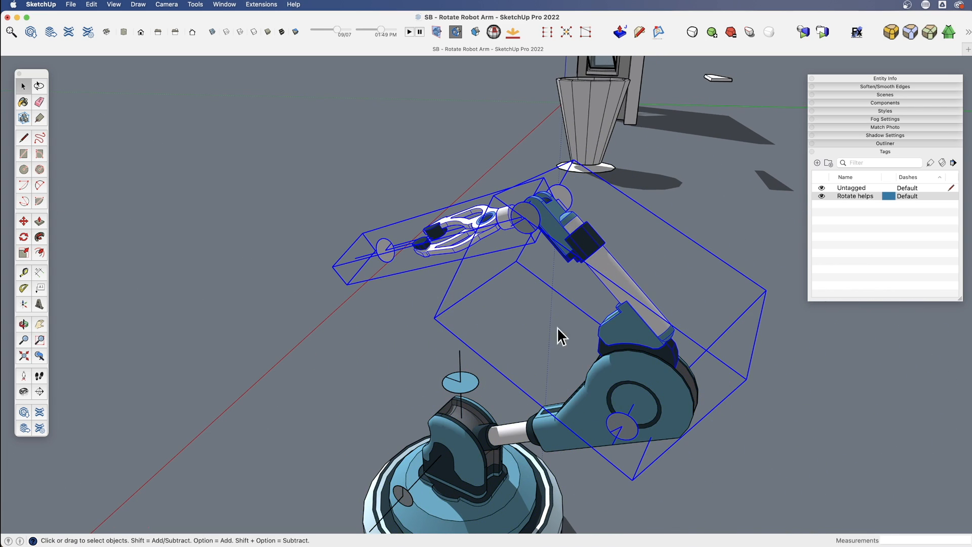
click(22, 237)
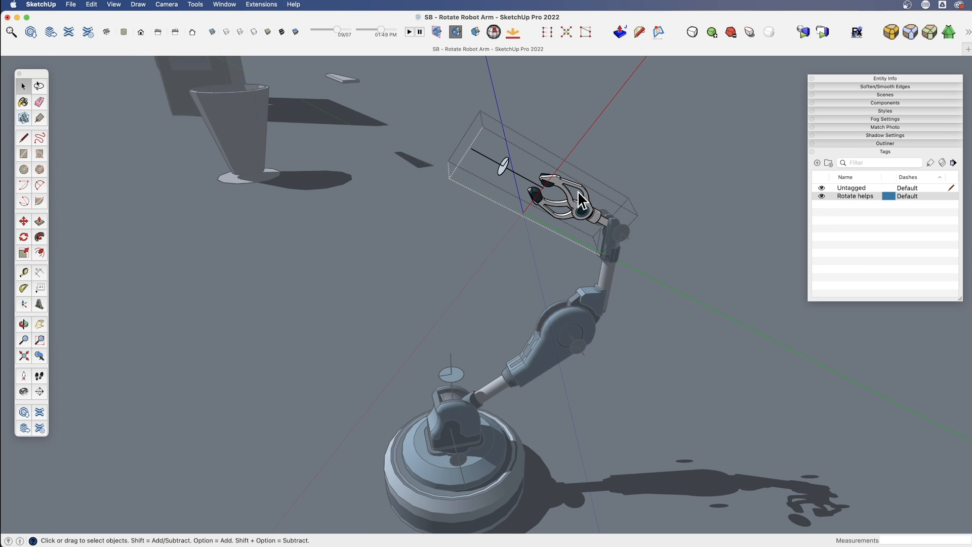
mouse_move(566, 202)
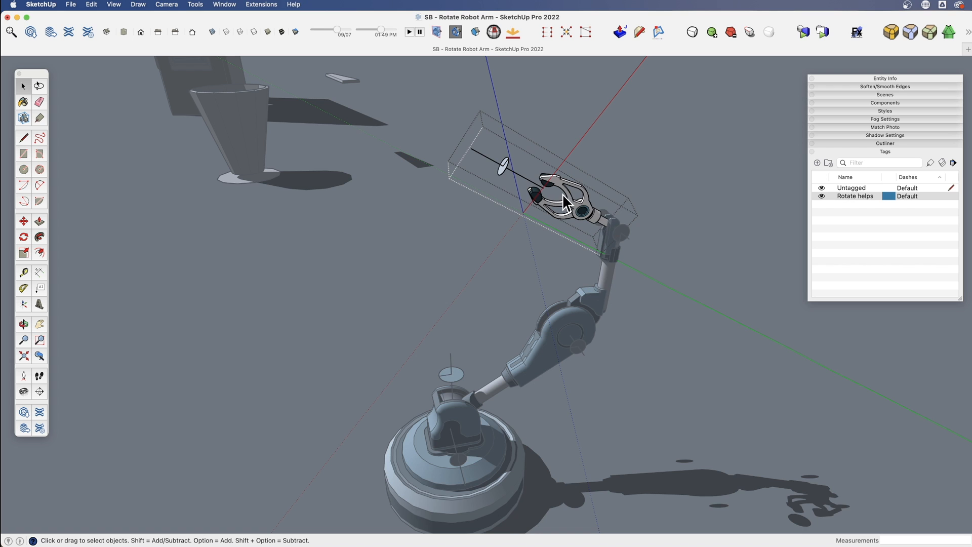
- Pick the gripper's guide circle, then select the upper arm and gripper assembly
click(564, 202)
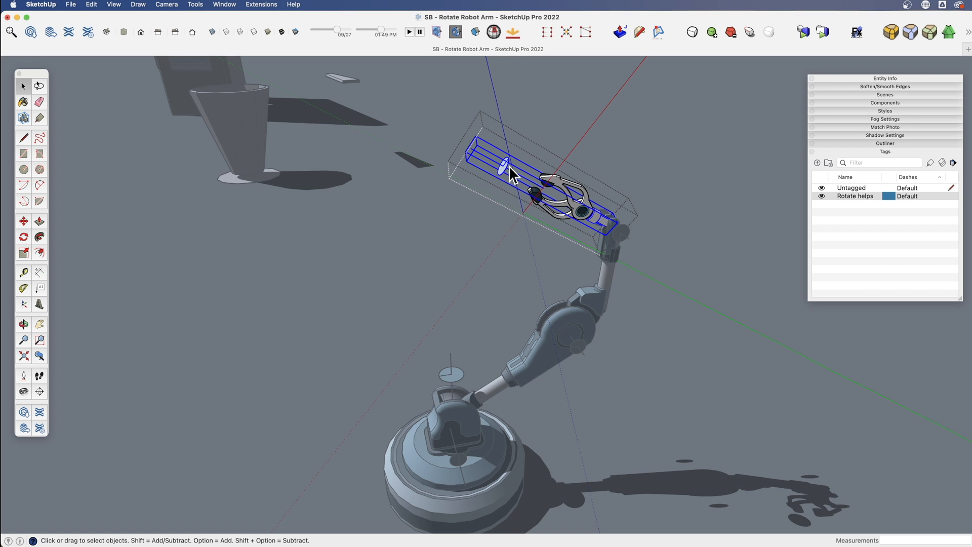
mouse_move(811, 208)
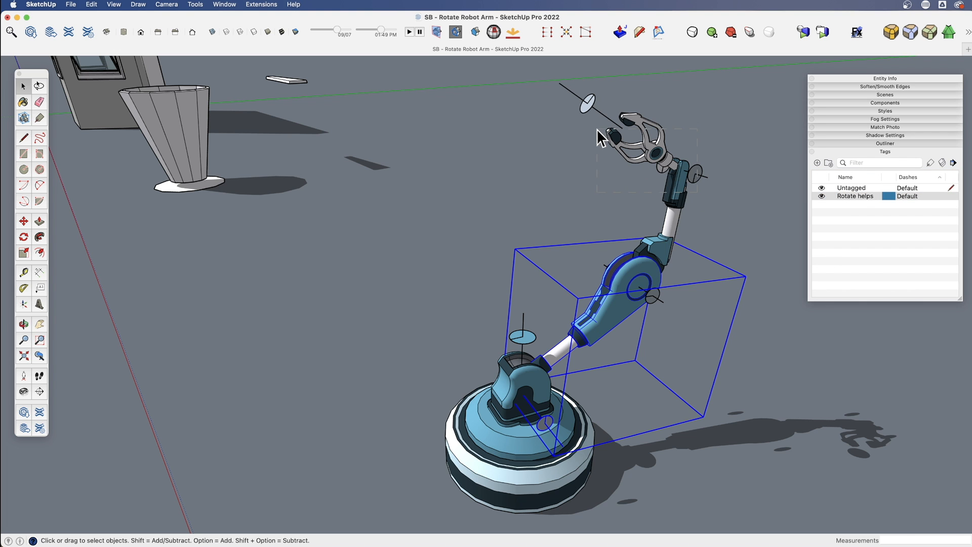
click(24, 237)
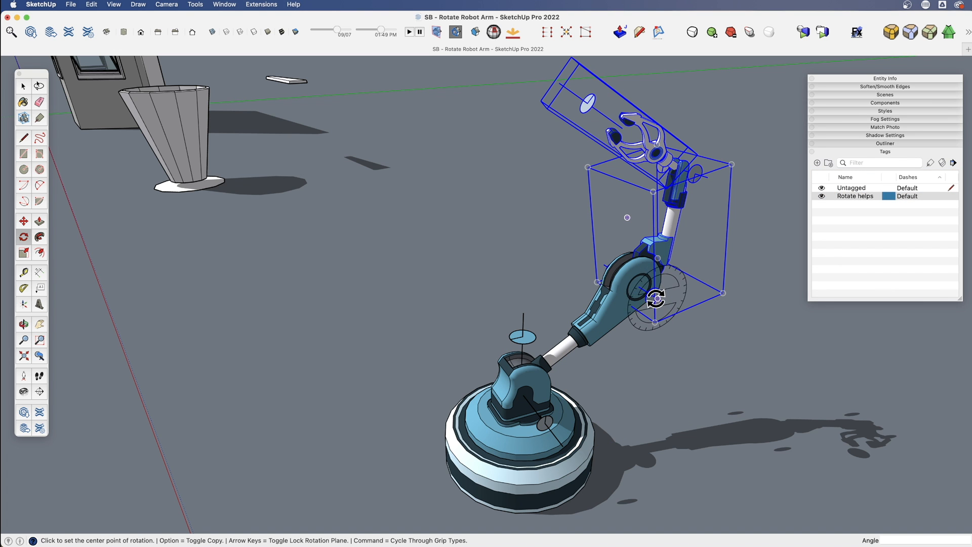